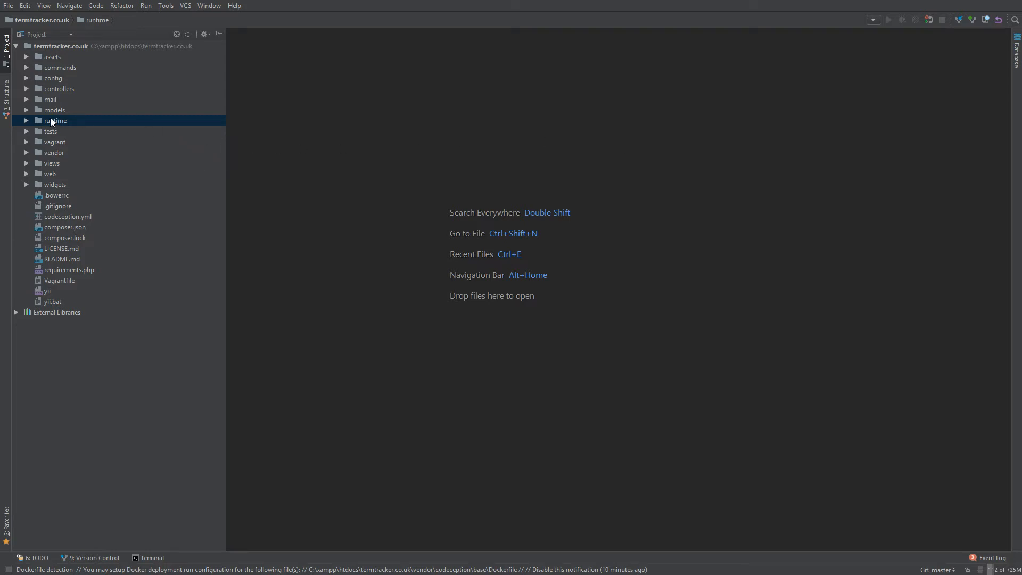
- Expand tests, unit and models in the Project panel to reach UserTest.php
click(49, 131)
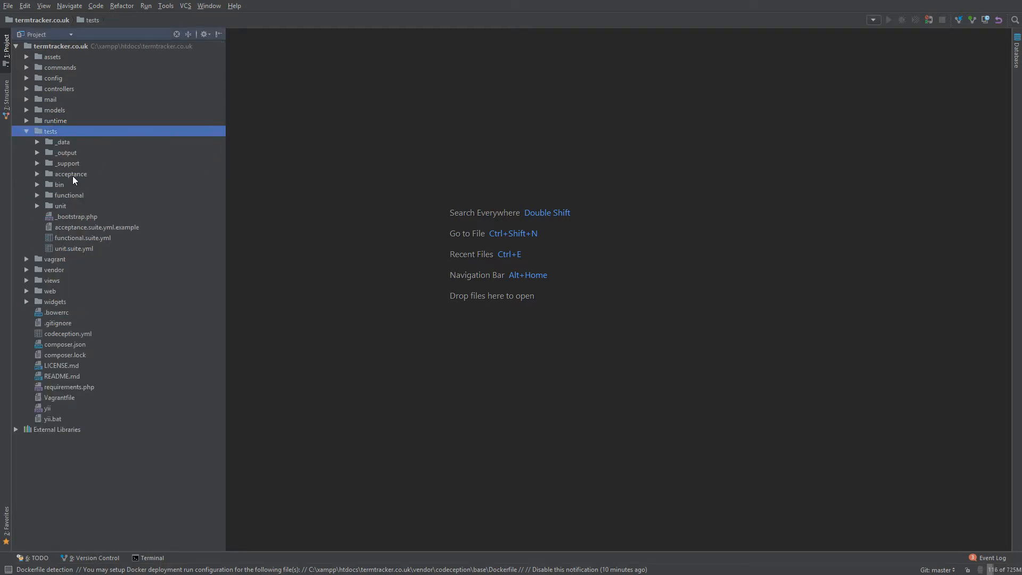
click(60, 205)
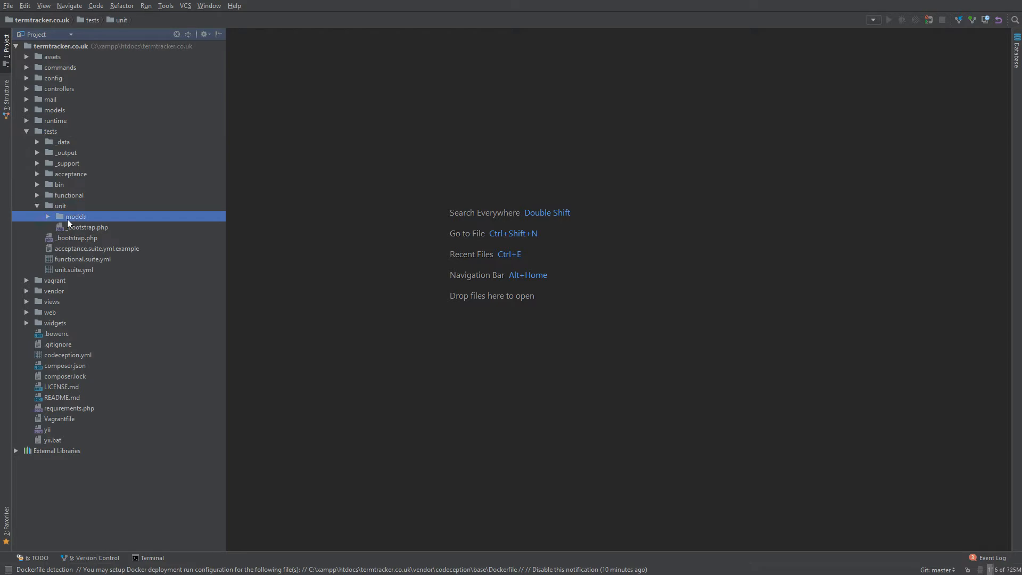
double_click(75, 216)
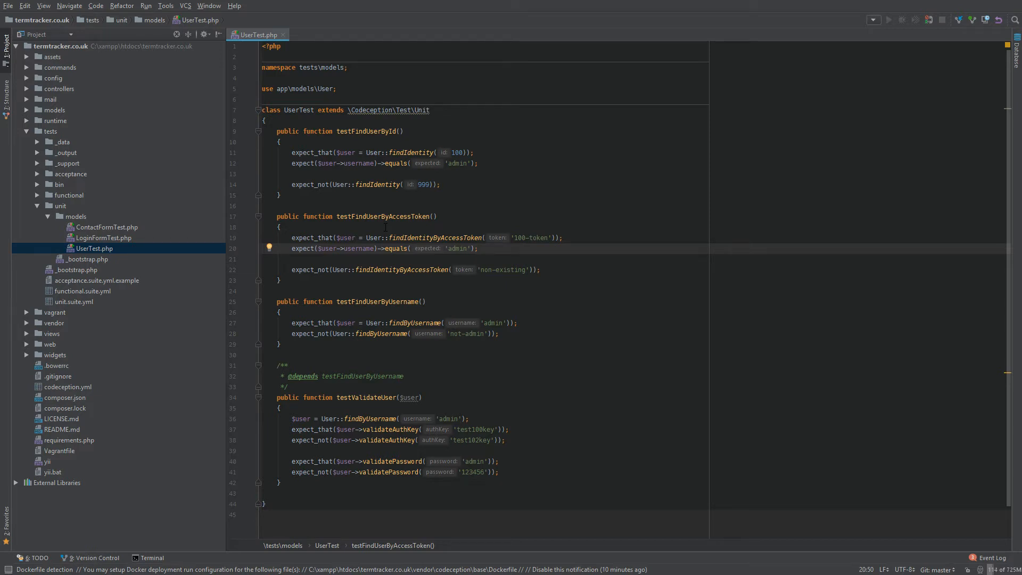
mouse_move(37, 133)
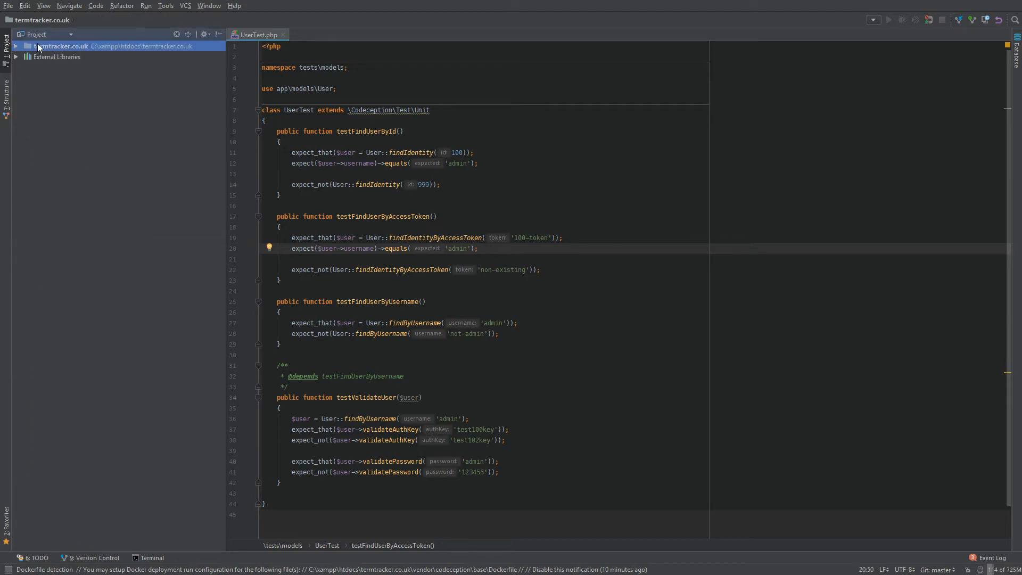
- Re-expand the termtracker.co.uk root, tests and unit folders in the project tree
click(15, 46)
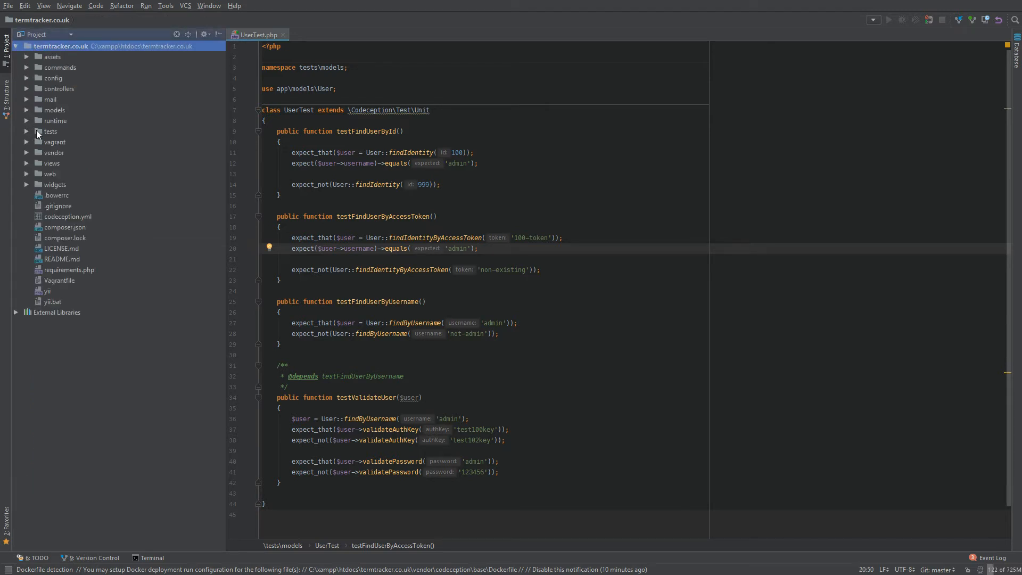
click(37, 131)
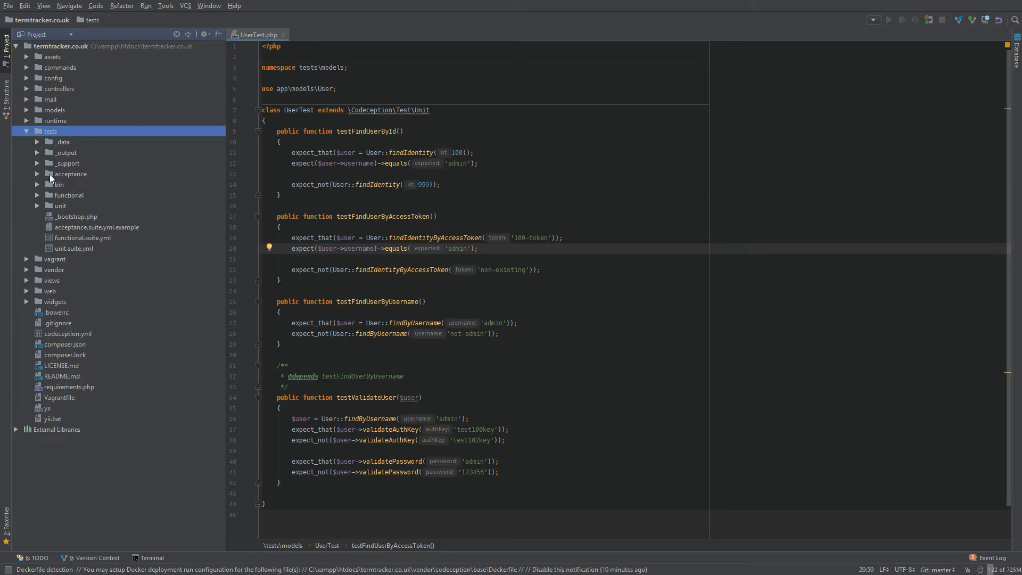
click(37, 205)
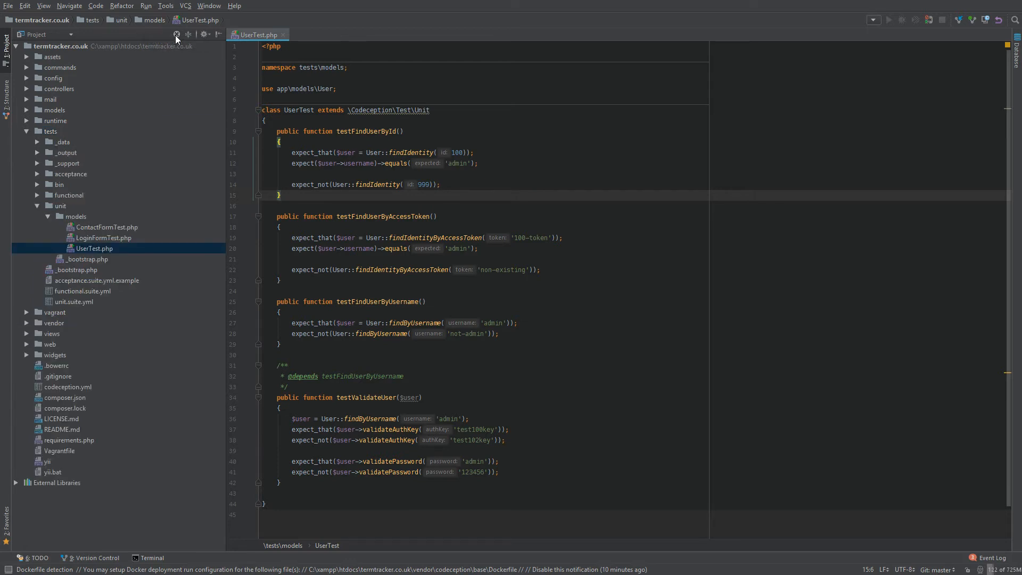
mouse_move(165, 57)
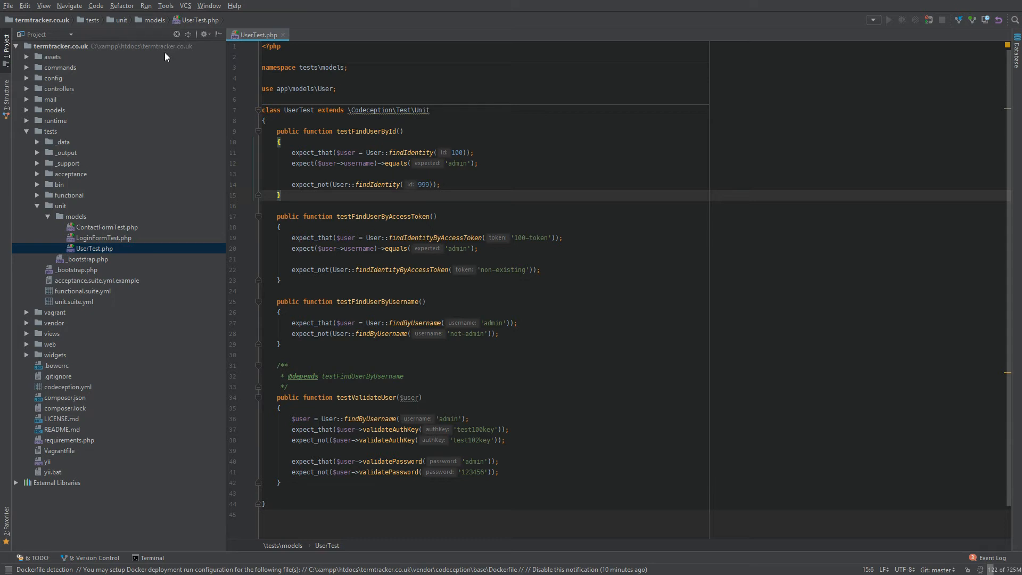
mouse_move(101, 256)
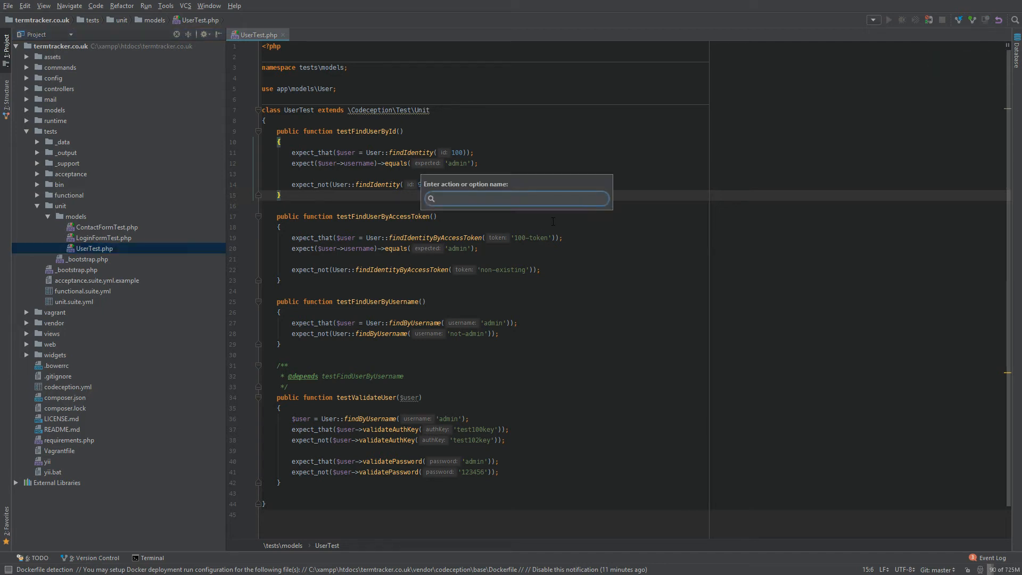
- Find the 'install plugins' action and browse the online plugin repository from Plugins settings
text(install plugins)
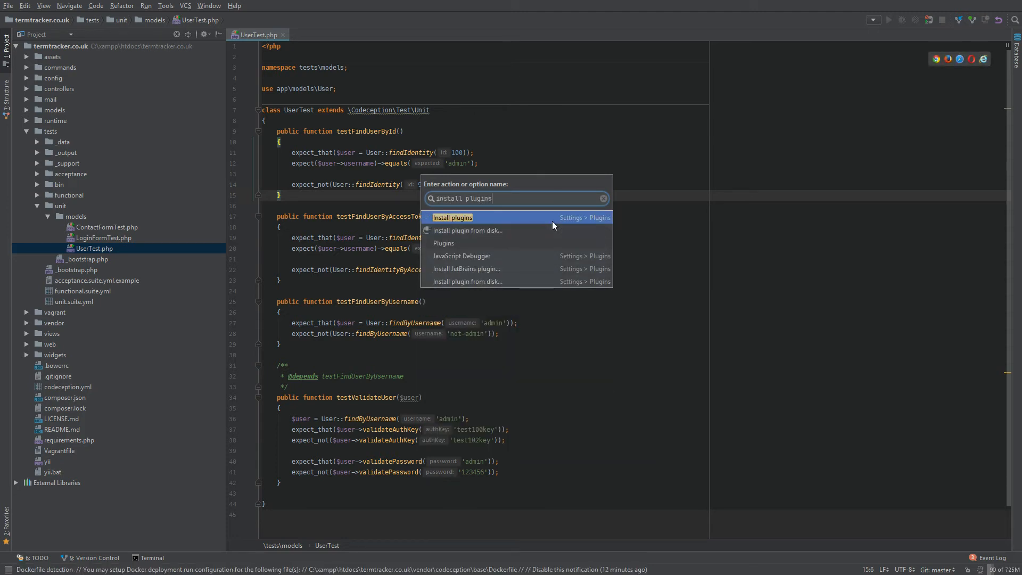
click(453, 217)
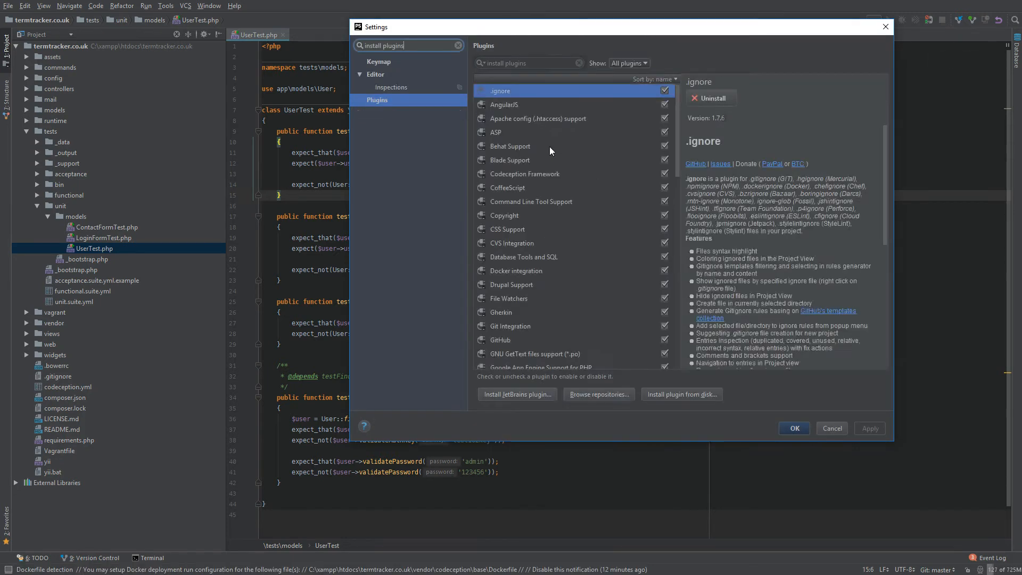
click(597, 394)
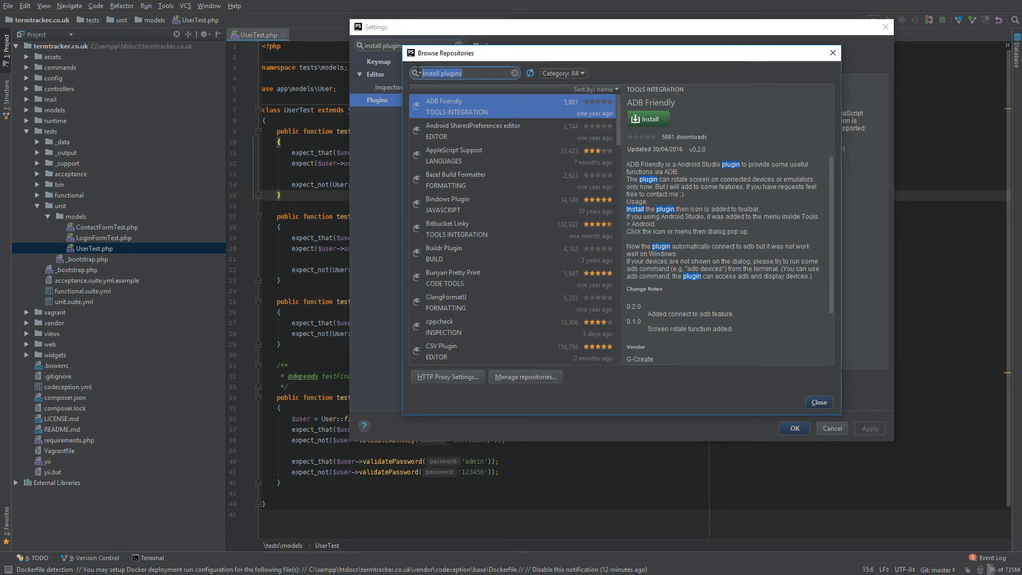
mouse_move(381, 52)
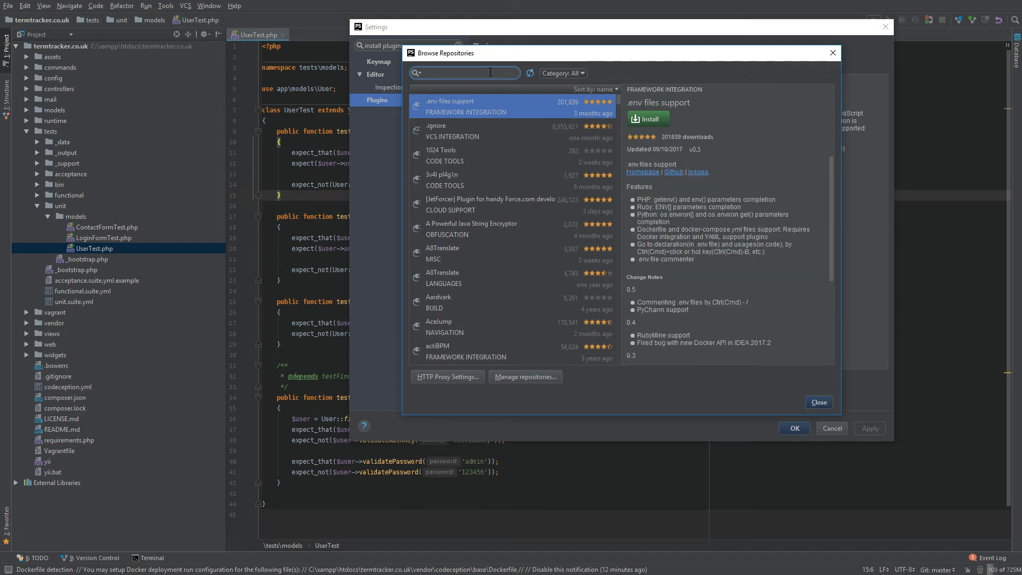
- Search the repository for 'scro' to find Scroll From Source, then close the browser
text(scroll from s)
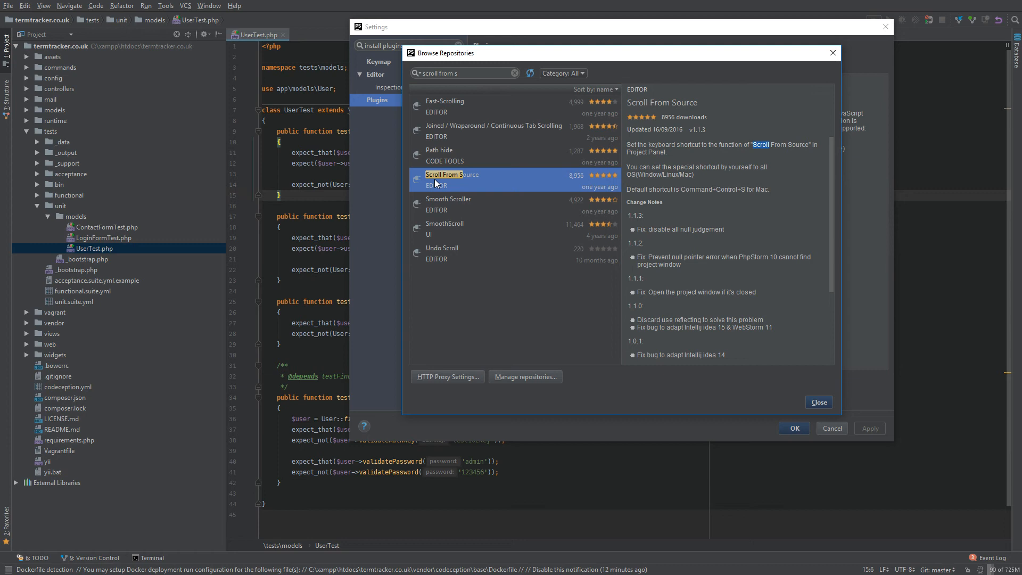
click(818, 403)
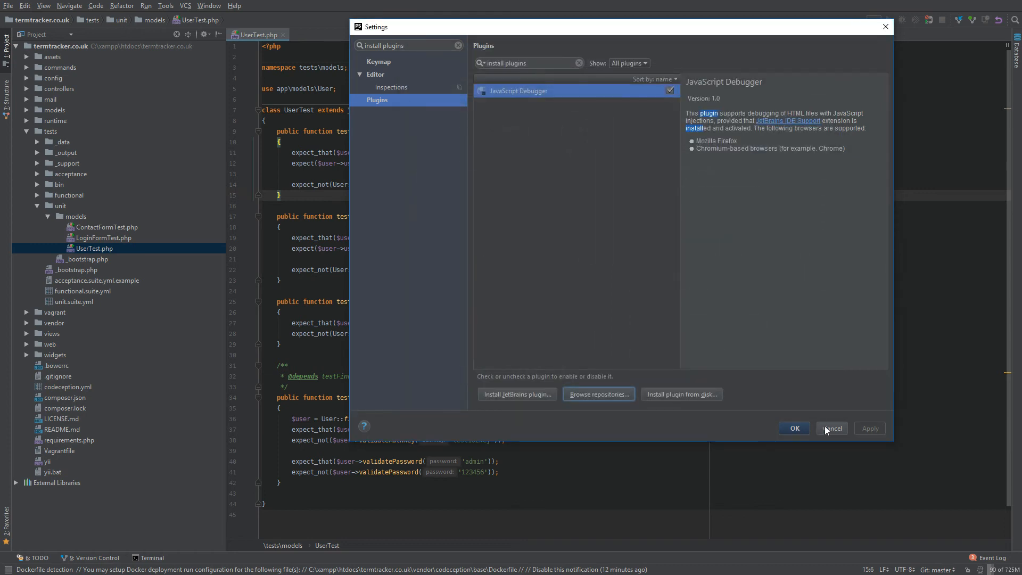
- Cancel the Settings dialog and search actions for 'key' to find keyboard shortcuts
click(831, 428)
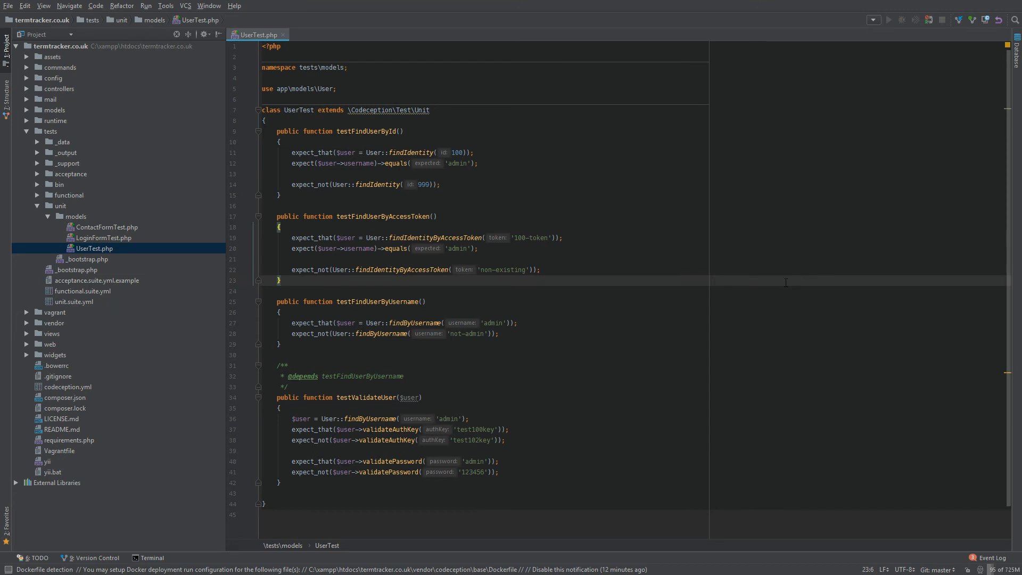
text(keyboard shor)
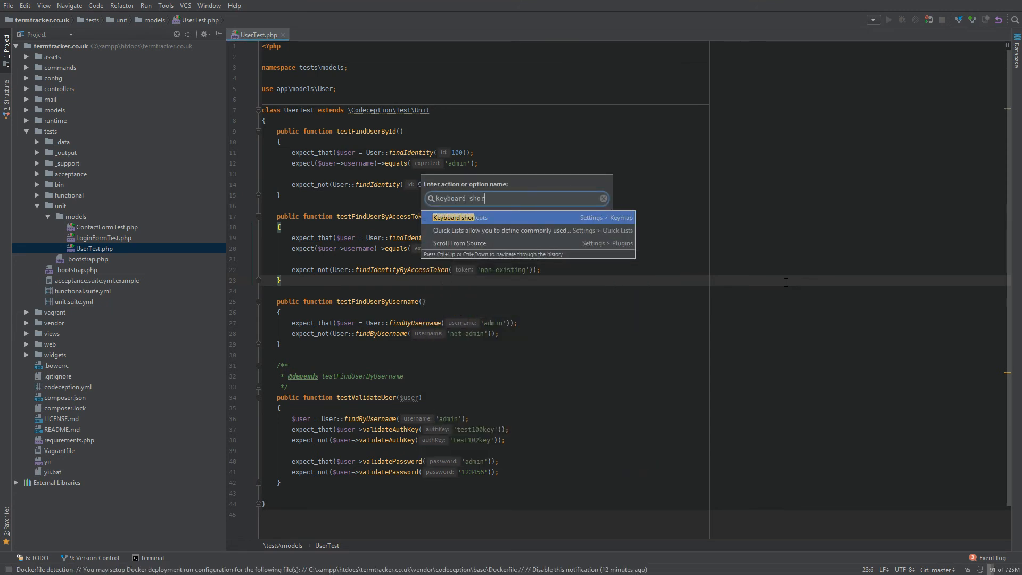
- Search the Keymap for 'scroll from', inspect the Scroll From Source action's options, then cancel
click(460, 217)
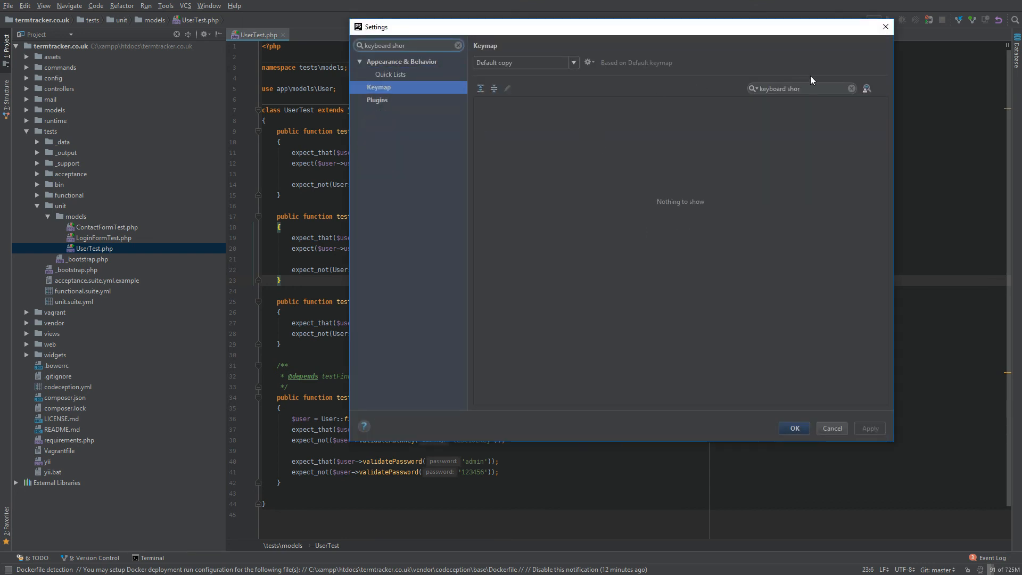
click(798, 88)
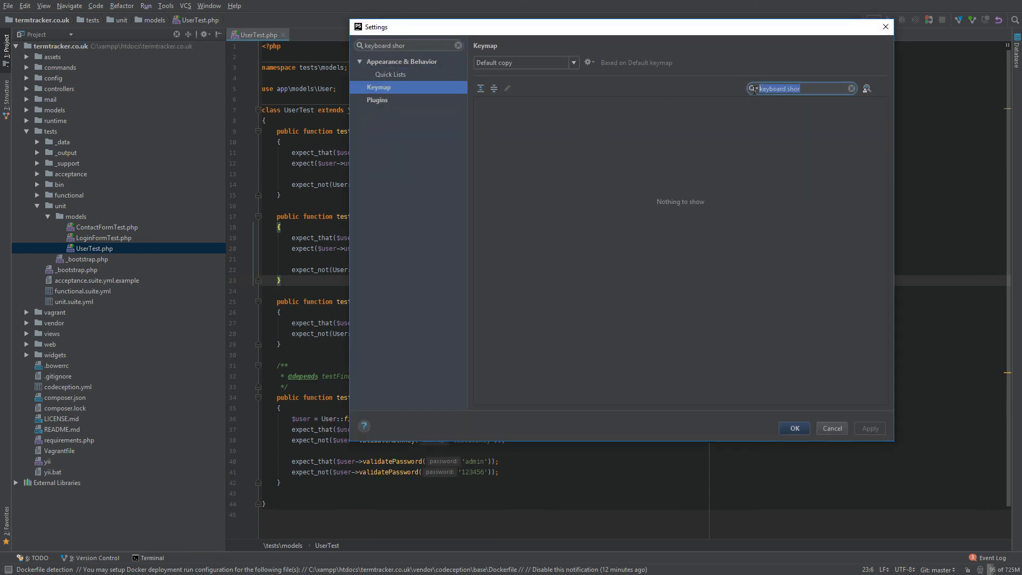
mouse_move(760, 105)
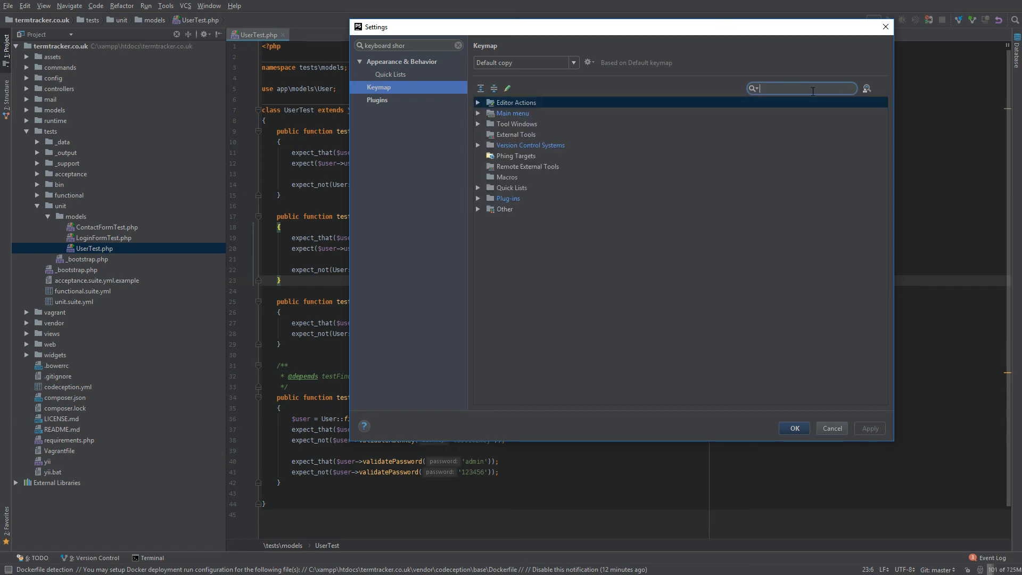
text(scroll from)
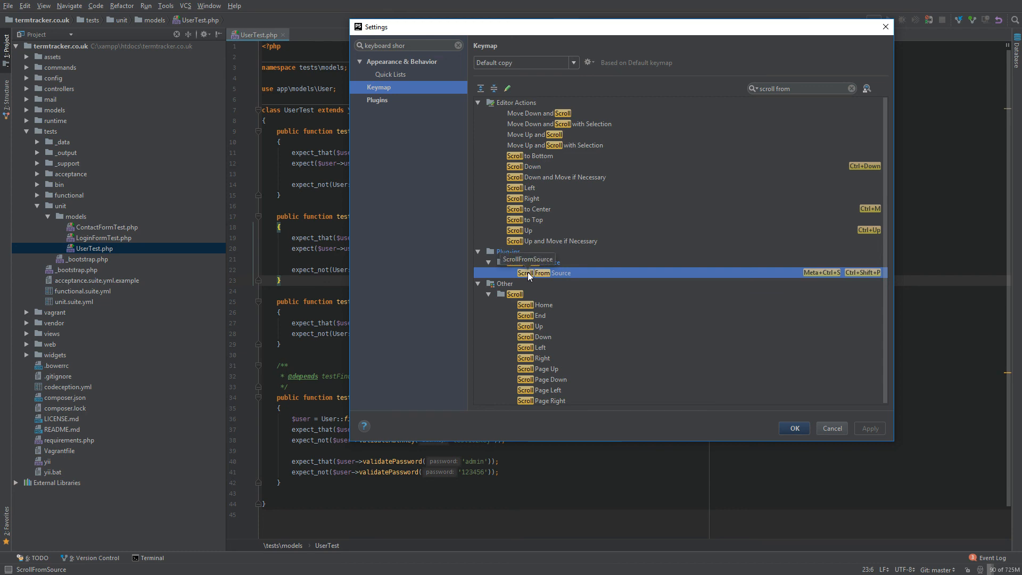
right_click(543, 273)
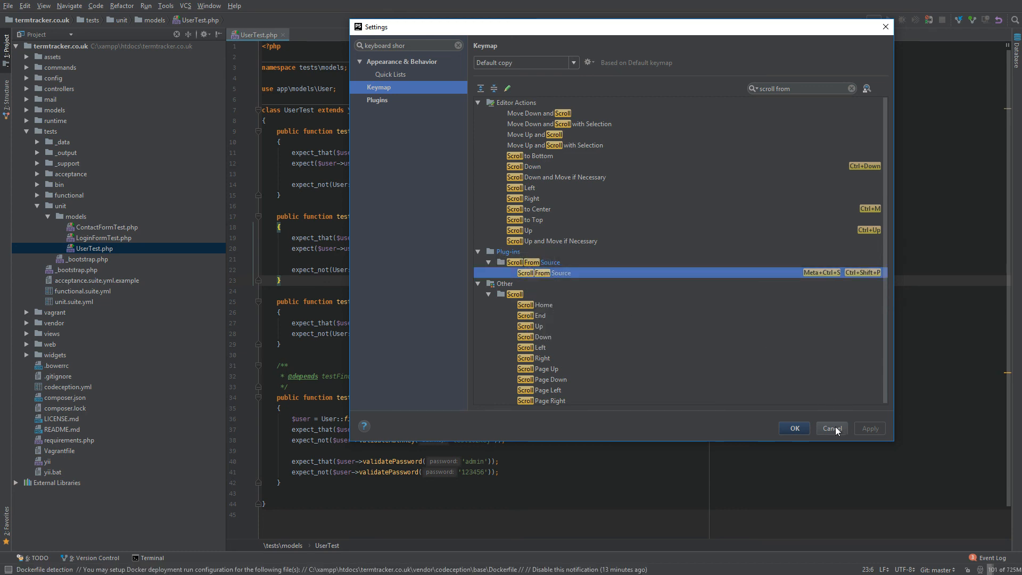
click(831, 428)
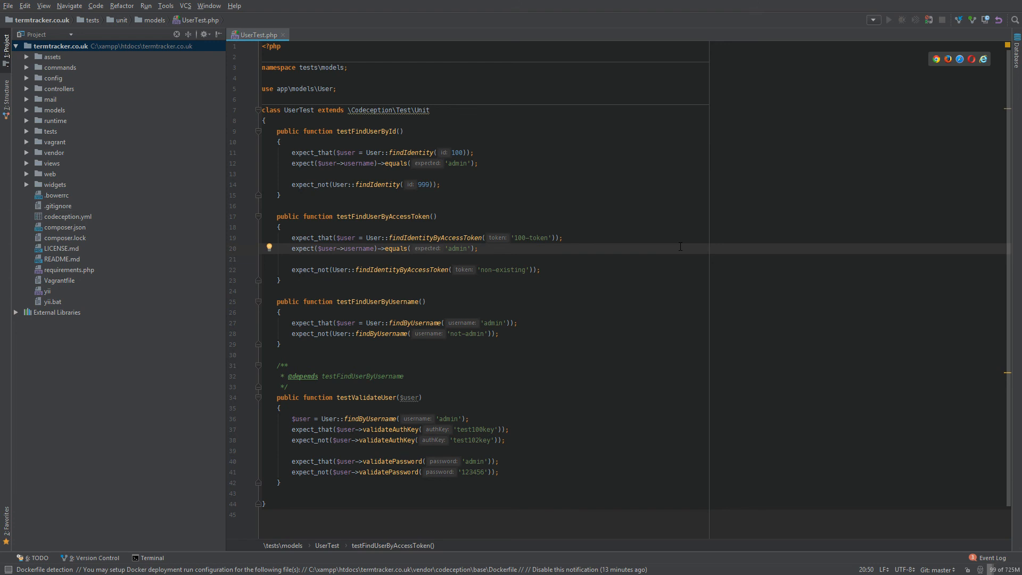
- Focus the UserTest.php editor to scroll the Project view to that file
click(27, 131)
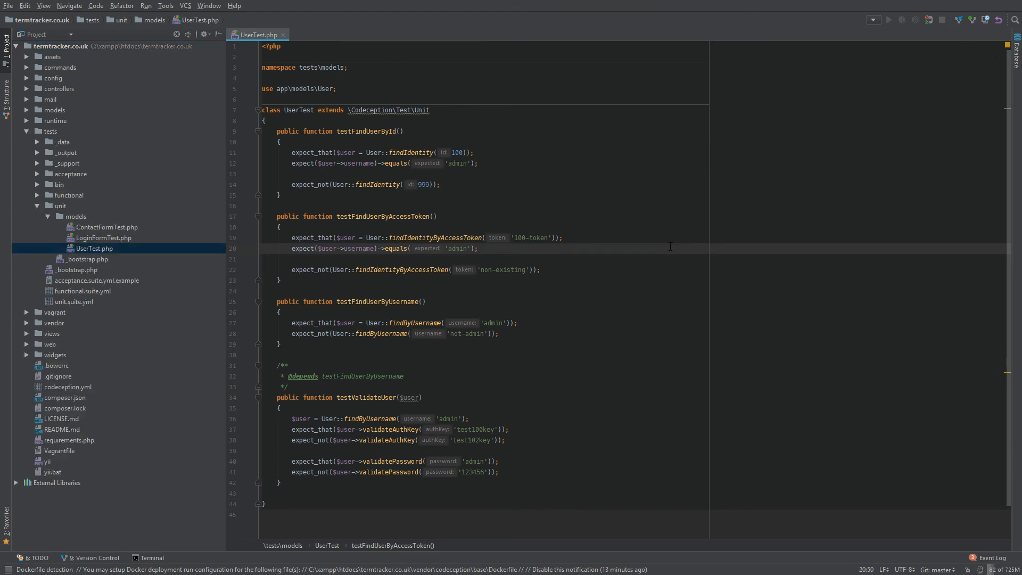